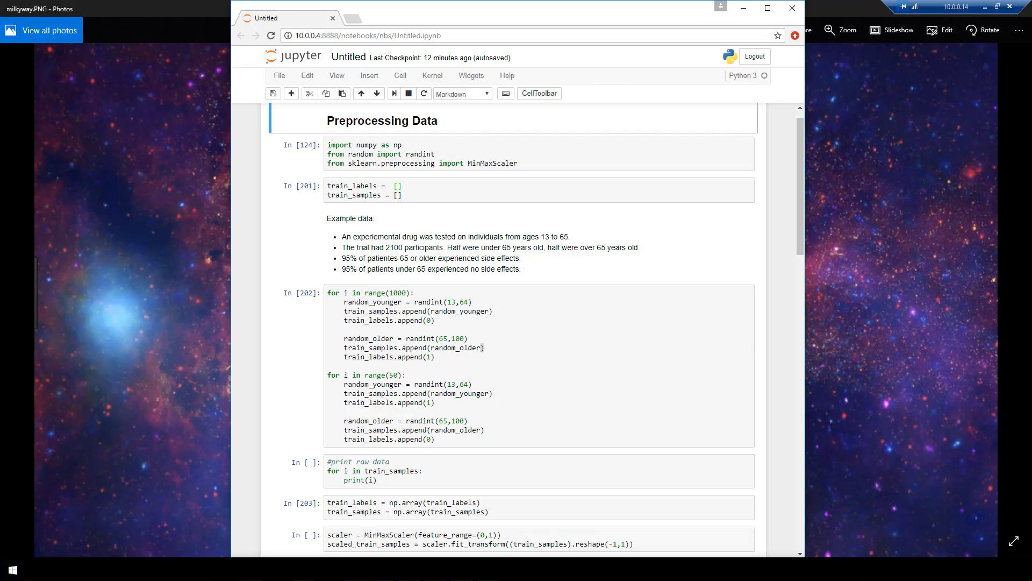
mouse_move(932, 232)
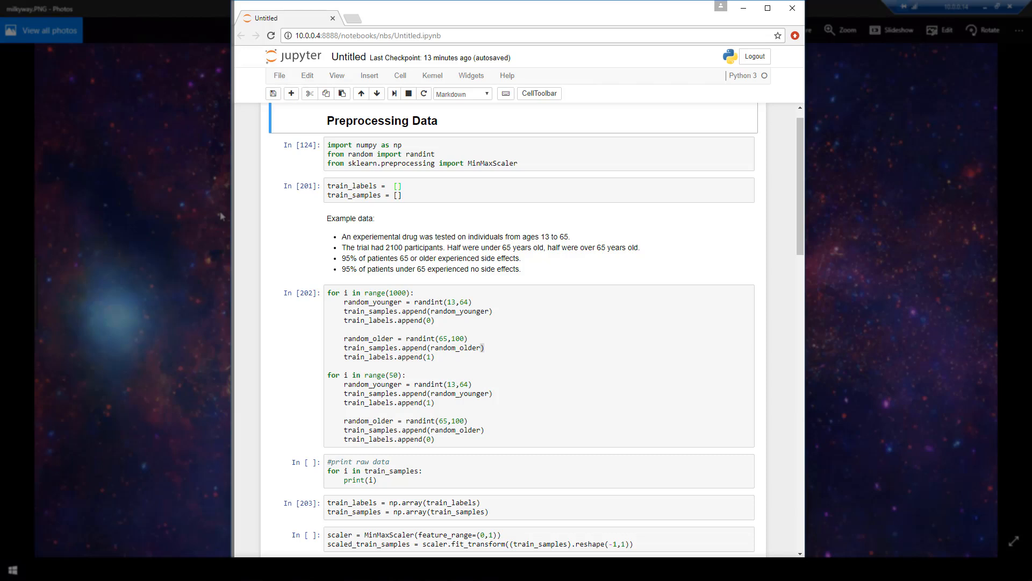
mouse_move(340, 168)
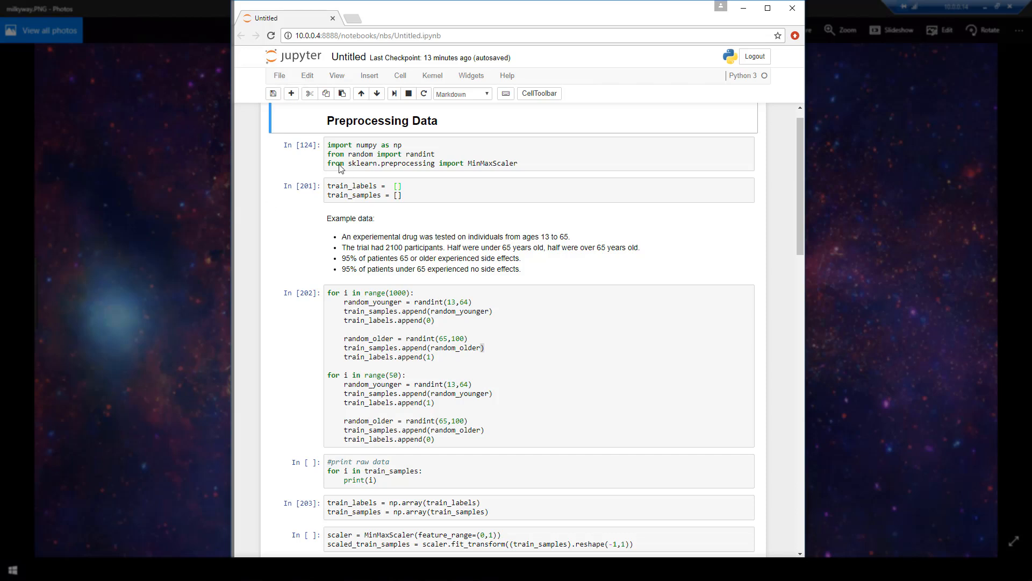
mouse_move(354, 202)
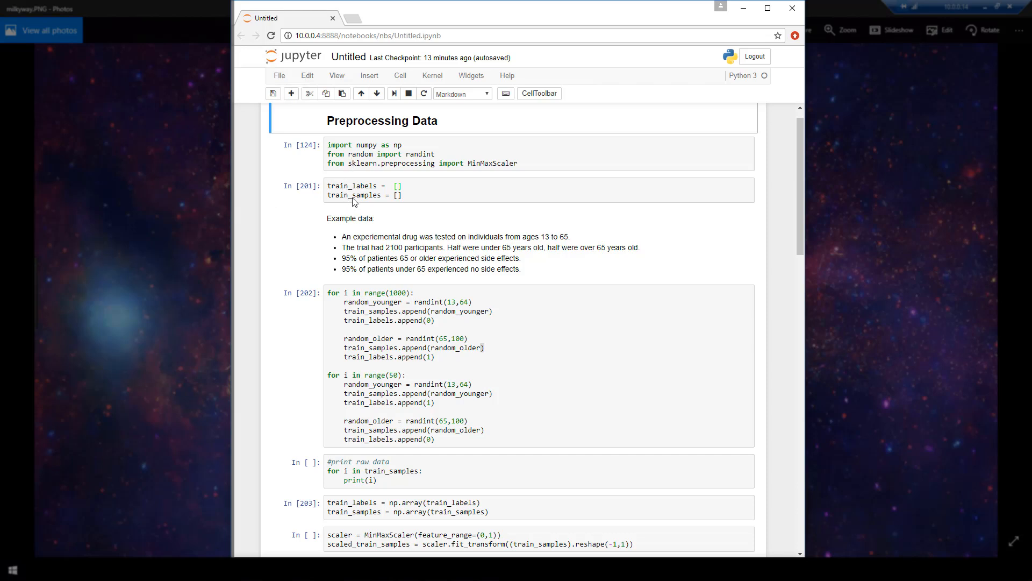
mouse_move(372, 130)
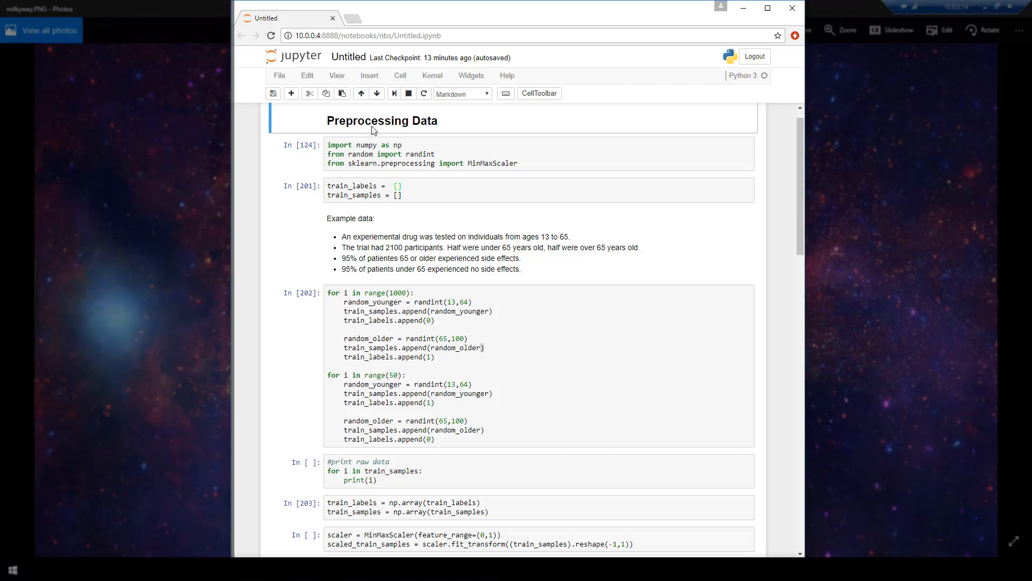
mouse_move(403, 253)
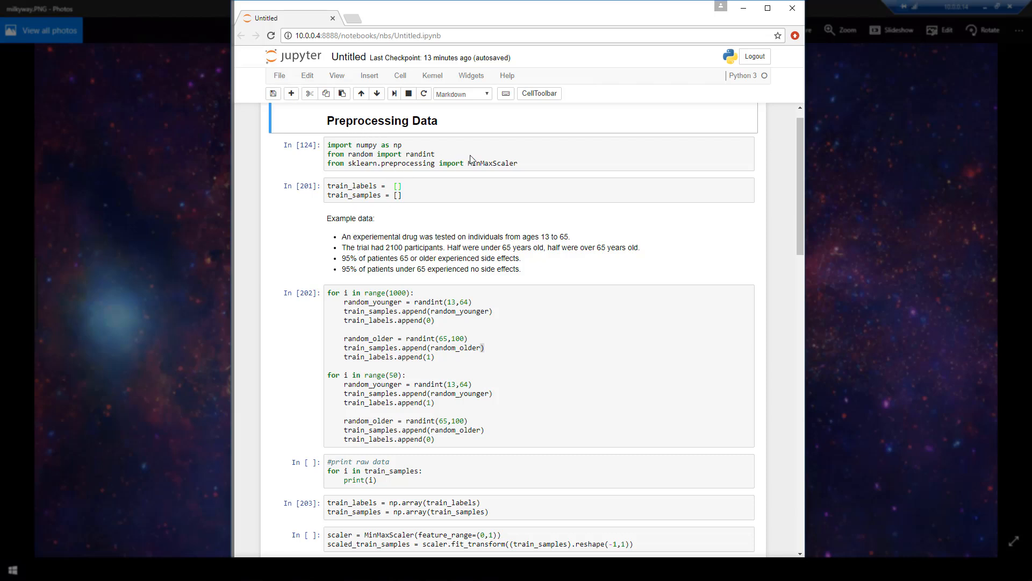
Rerun the data-generation loop and add a cell printing each value in train_labels
left_click(490, 160)
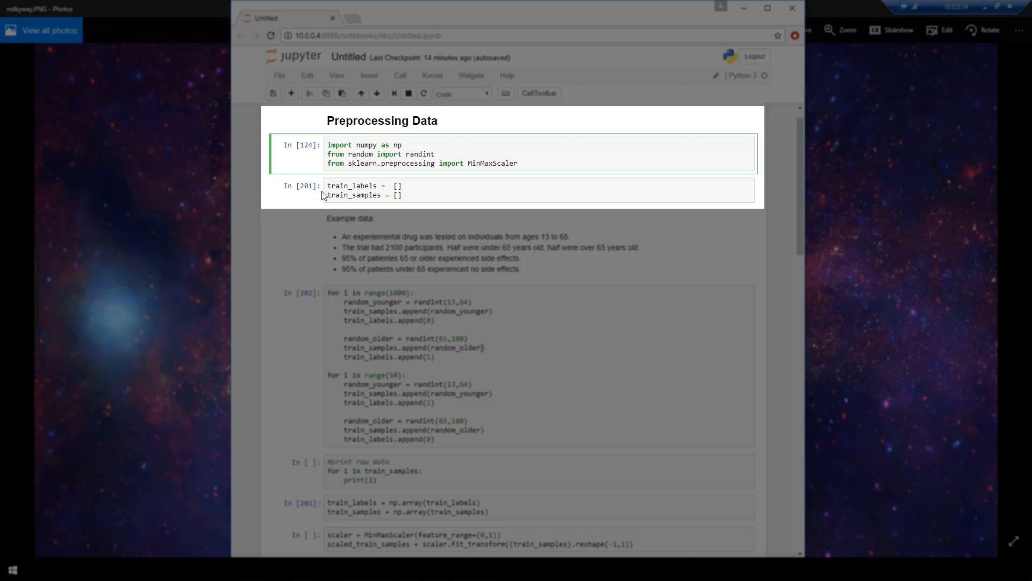
mouse_move(341, 208)
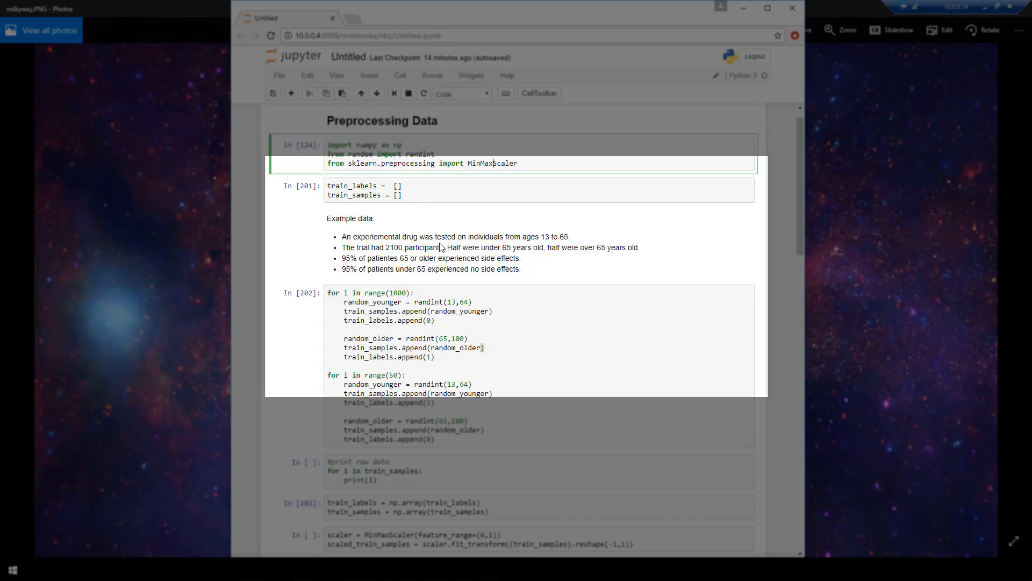
scroll("down", 3)
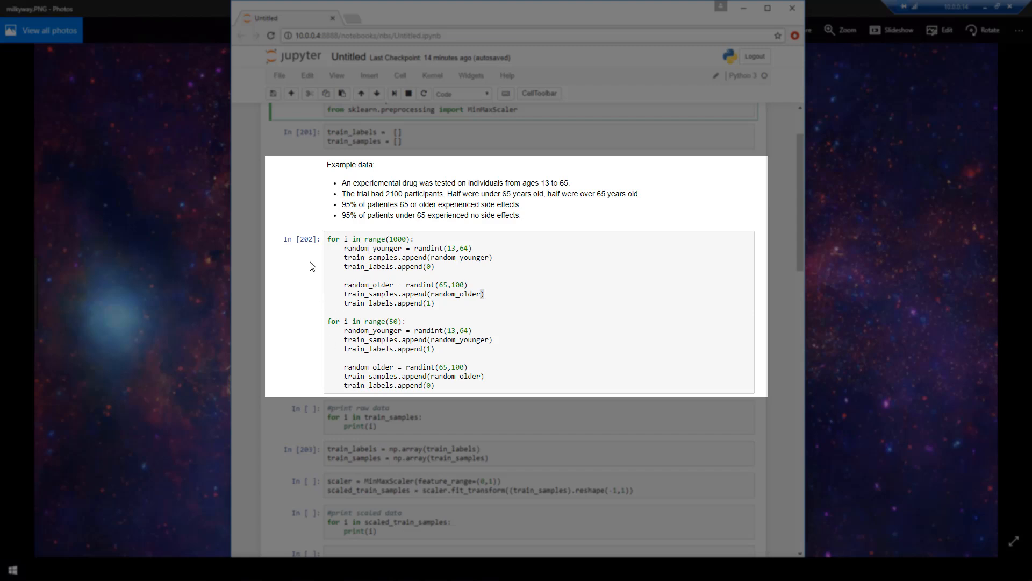
mouse_move(295, 244)
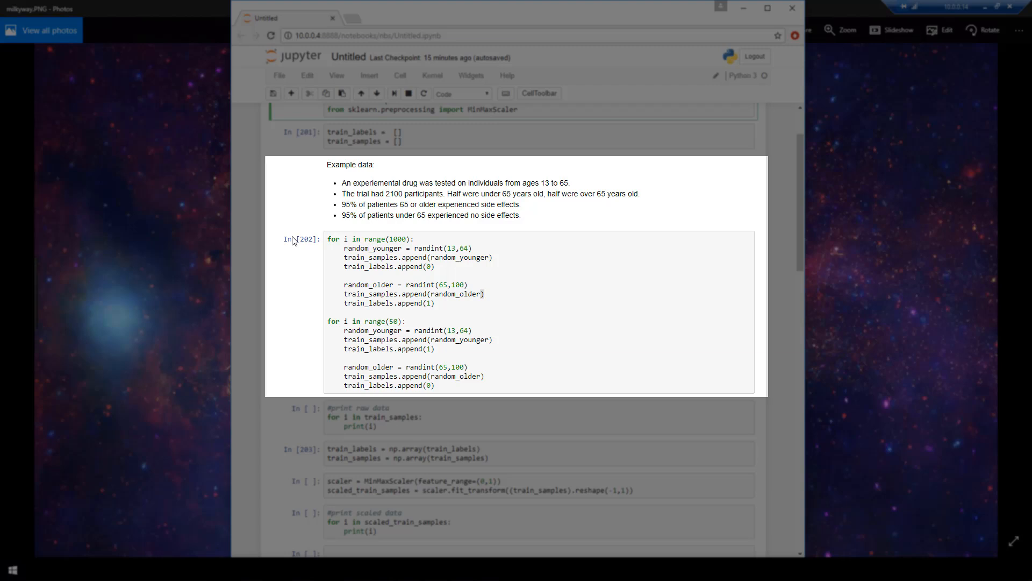
mouse_move(316, 216)
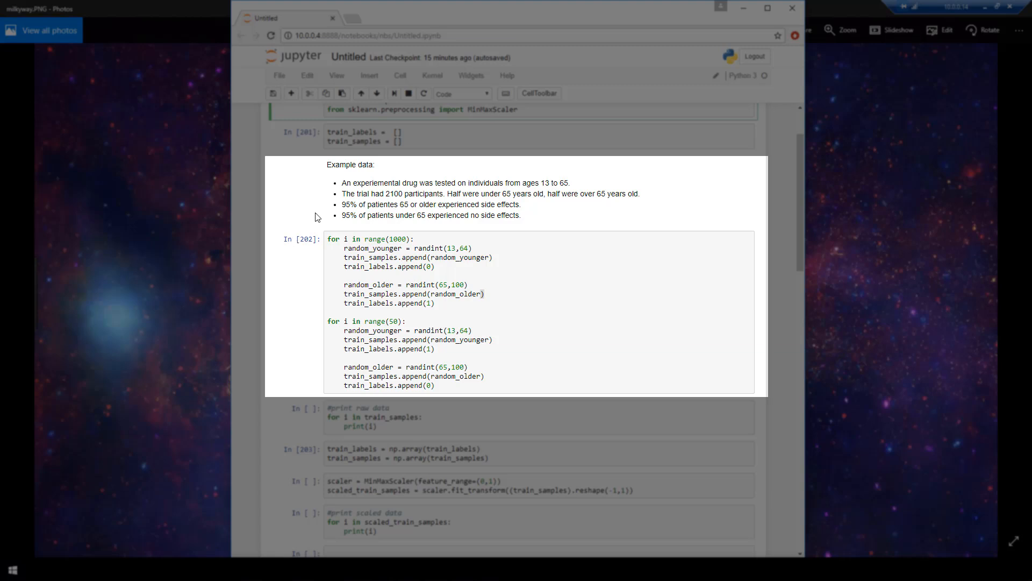
mouse_move(330, 206)
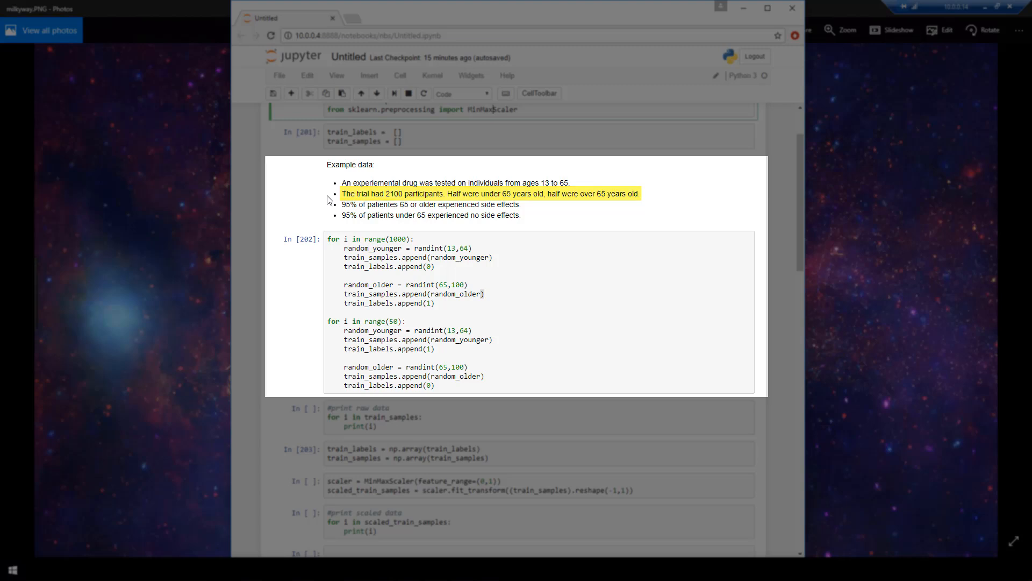
left_click(428, 204)
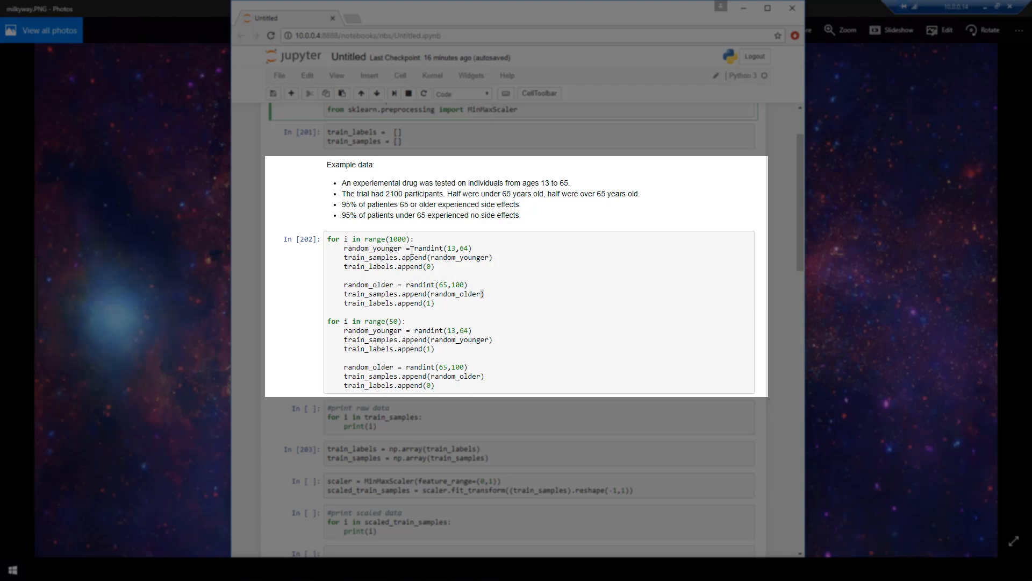
mouse_move(513, 391)
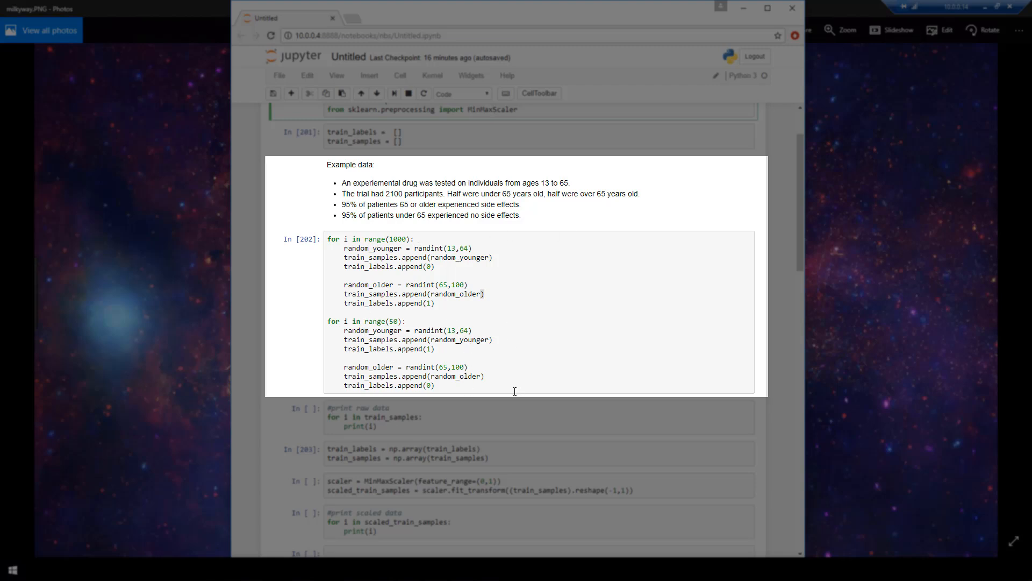
mouse_move(536, 366)
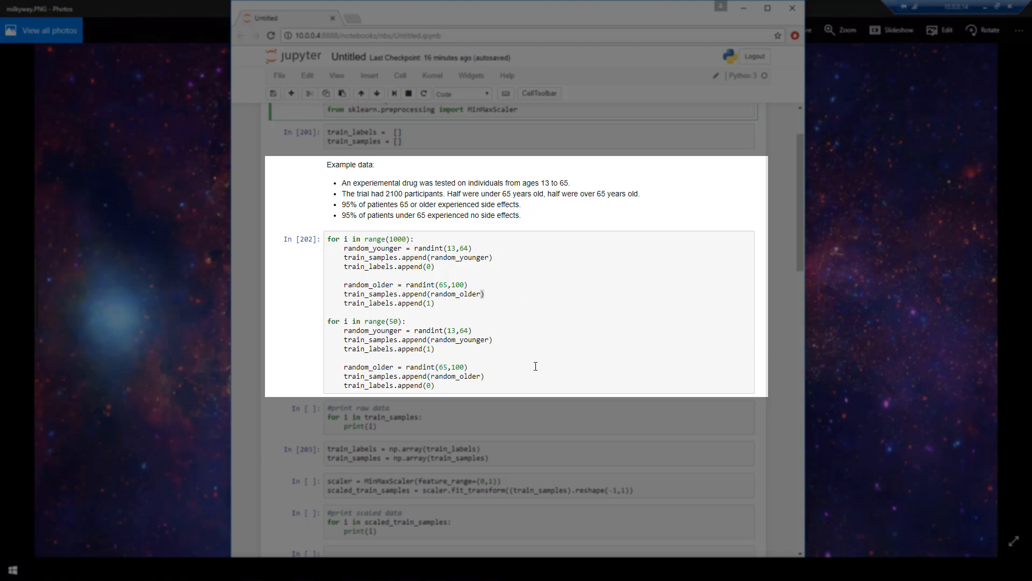
mouse_move(518, 238)
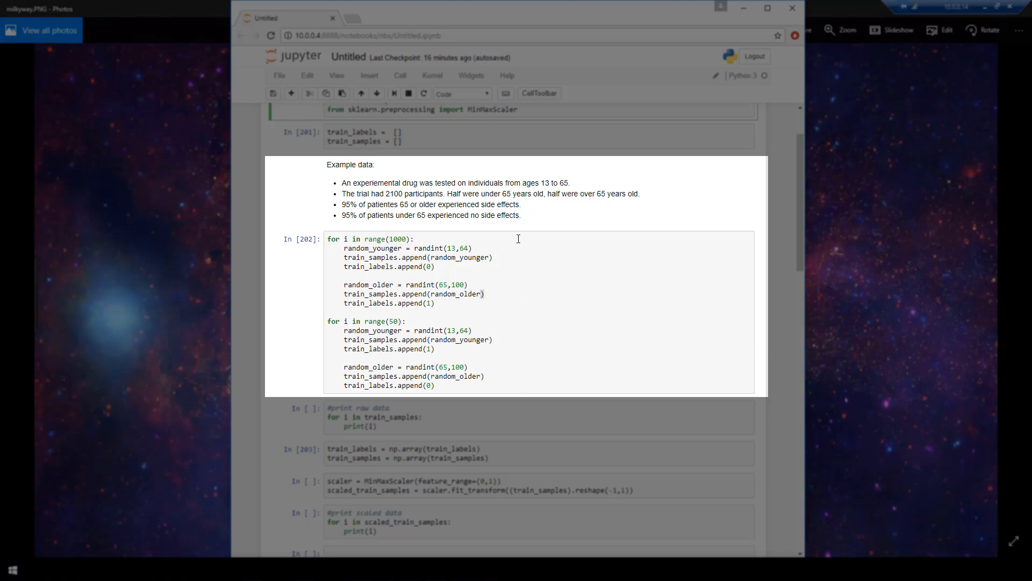
mouse_move(543, 236)
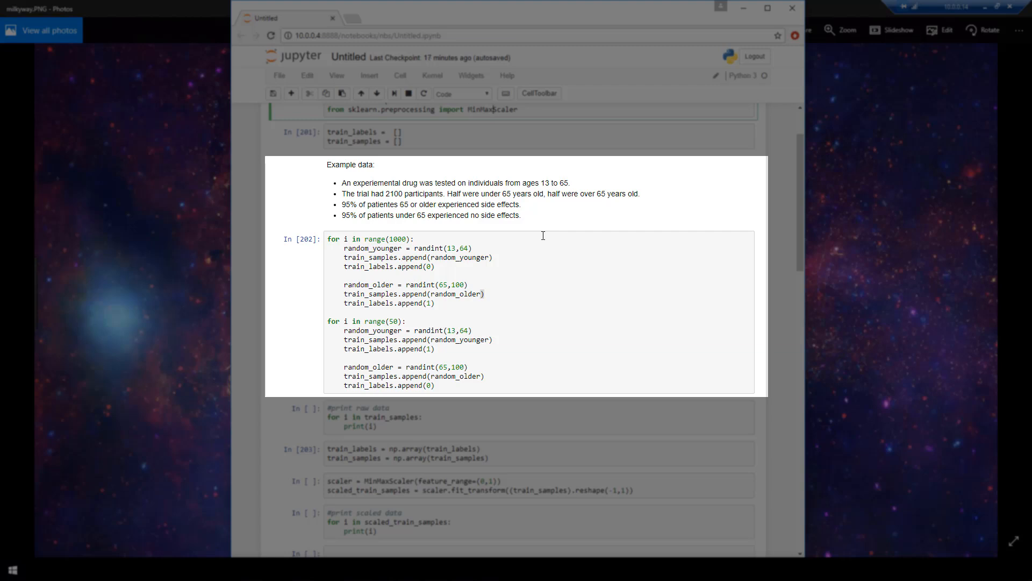
mouse_move(491, 302)
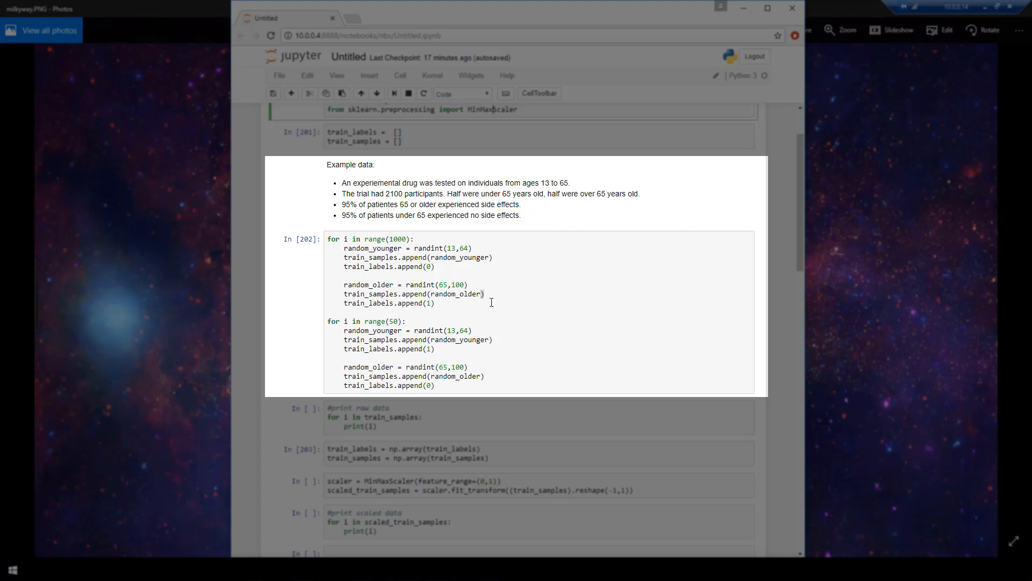
mouse_move(493, 354)
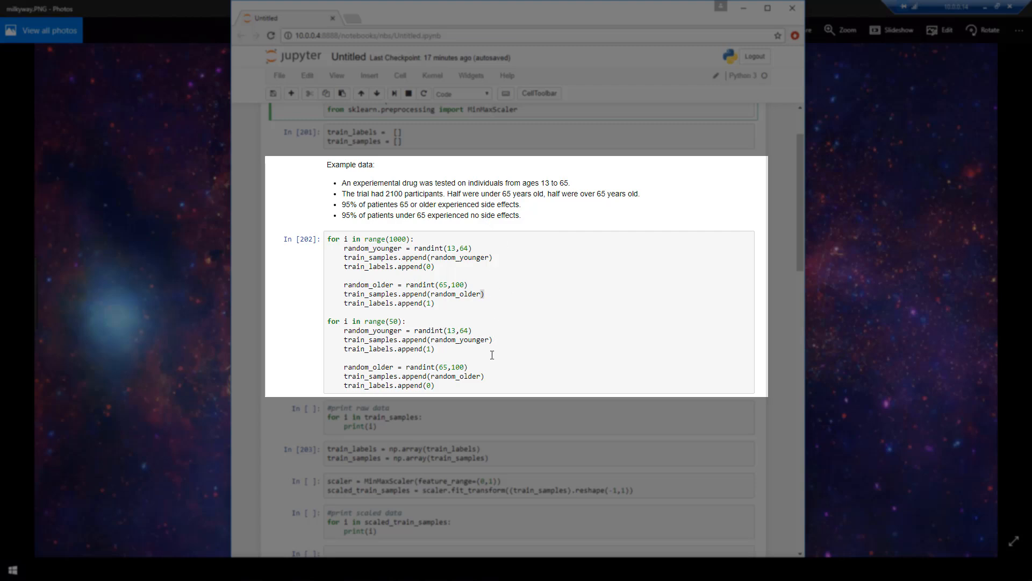
mouse_move(485, 354)
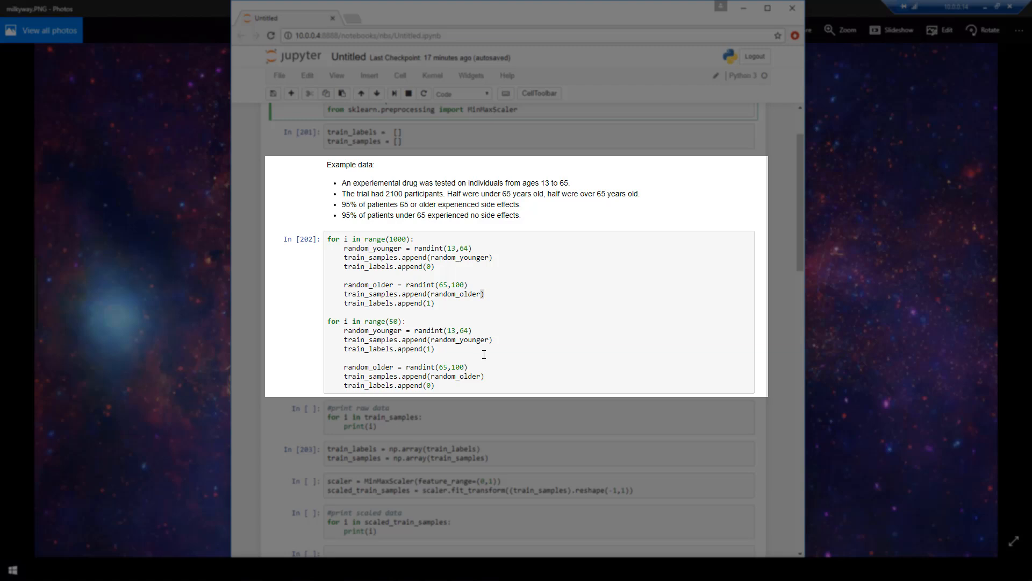
left_click(523, 333)
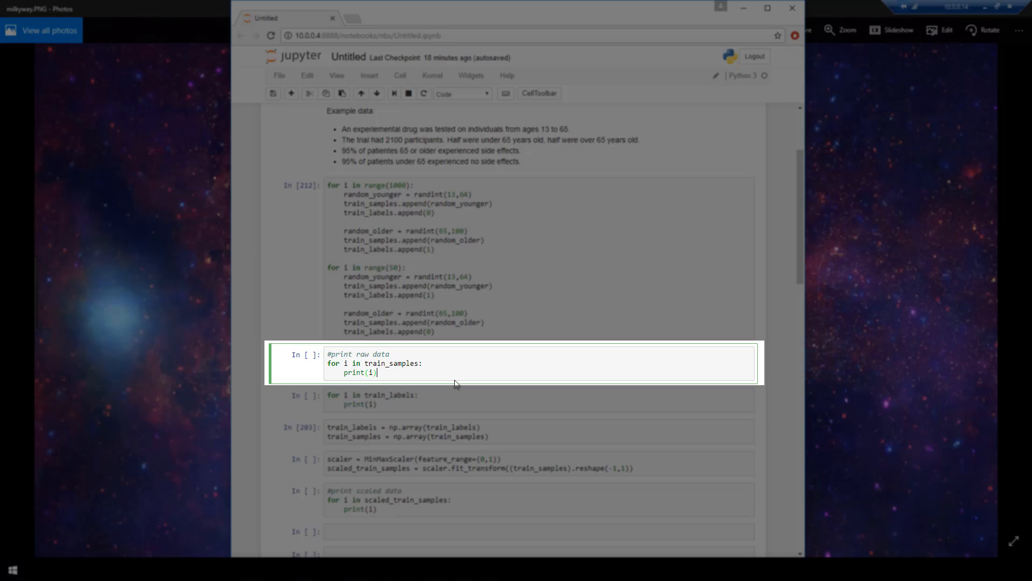
Run the '#print raw data' cell and scroll through the printed ages (49, 94, 31, …)
key("shift+Return")
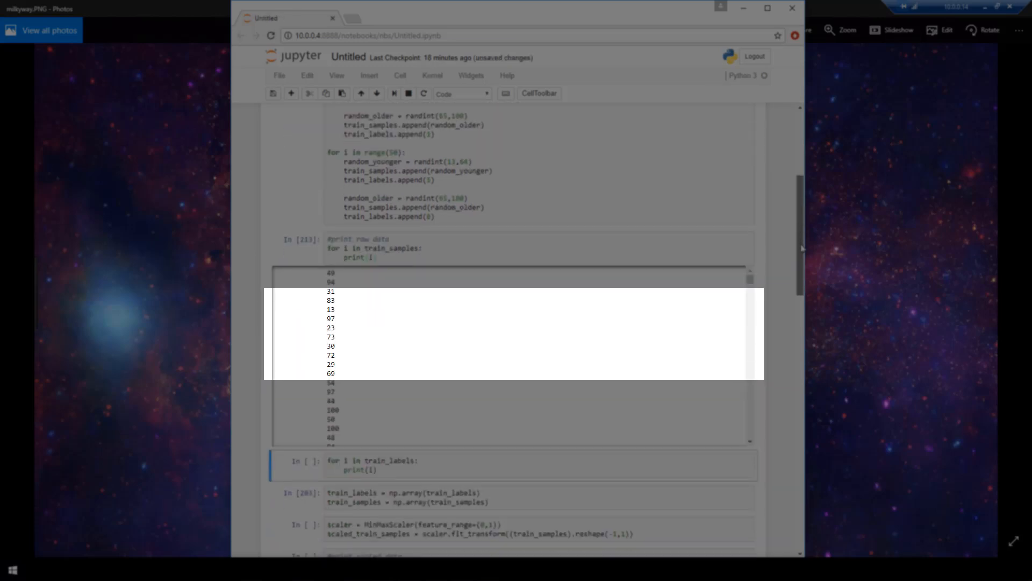
scroll("up", 3)
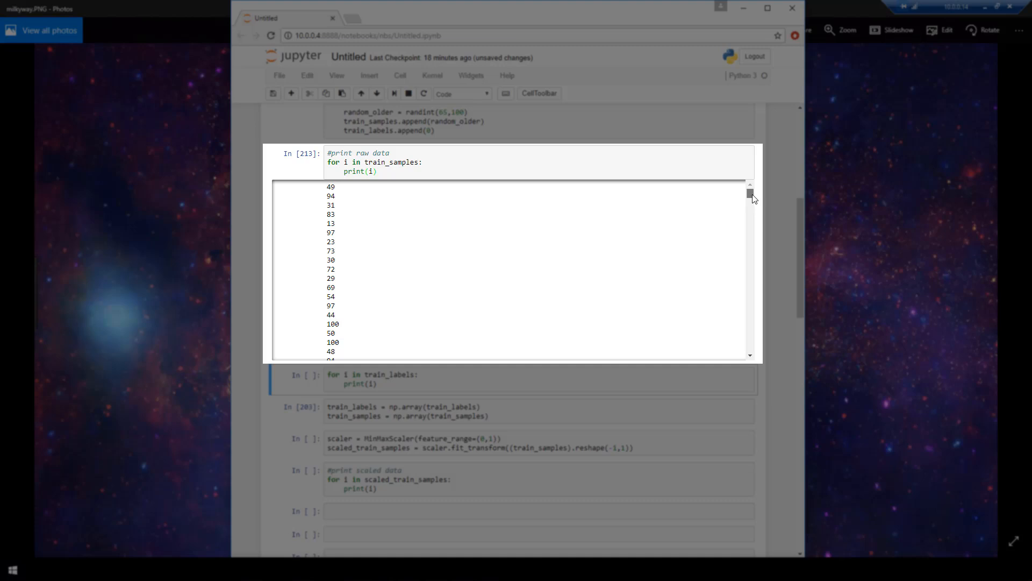
scroll("down", 3)
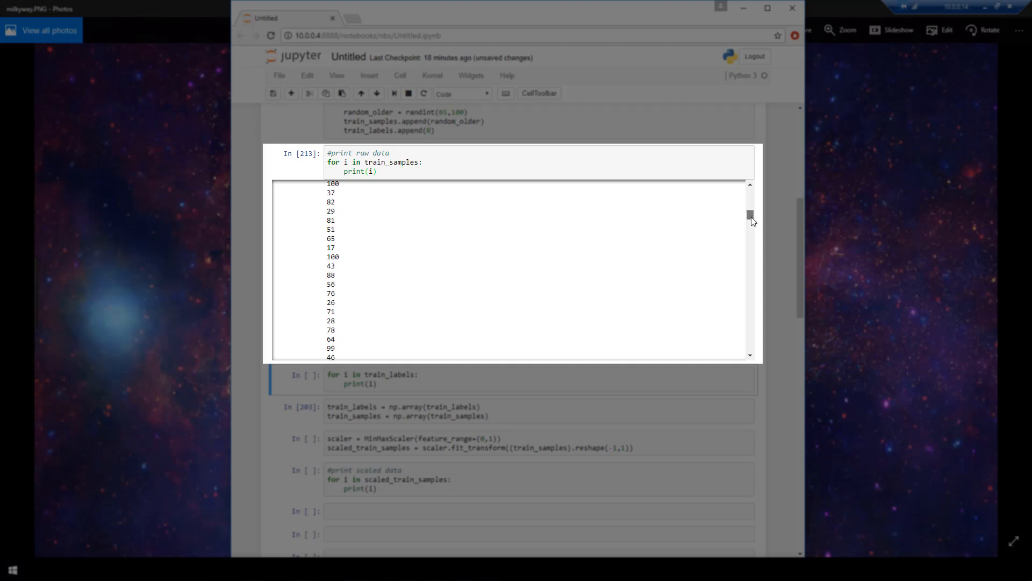
scroll("down", 3)
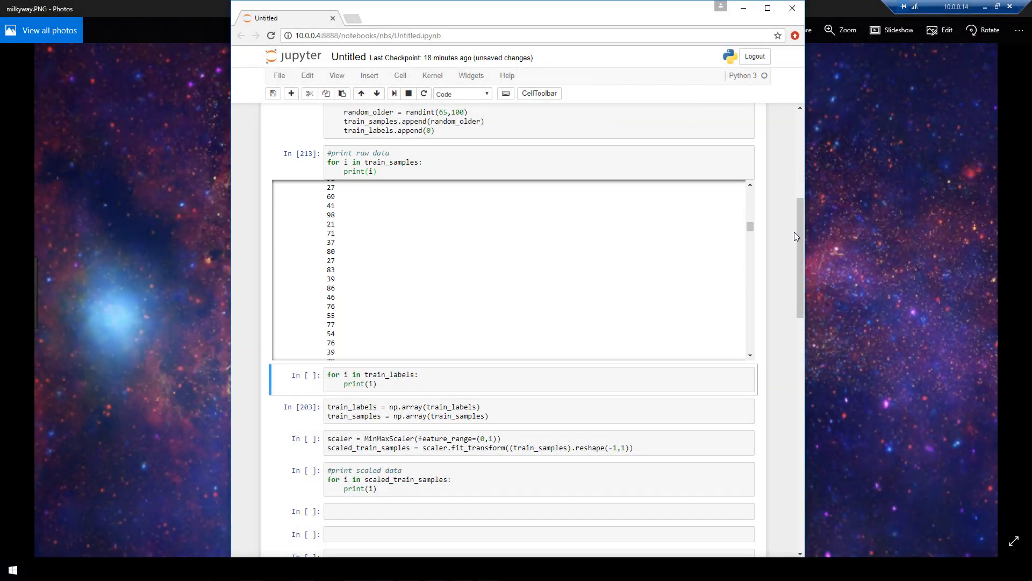
Change the example-data note's upper age from 65 to 100
scroll("up", 3)
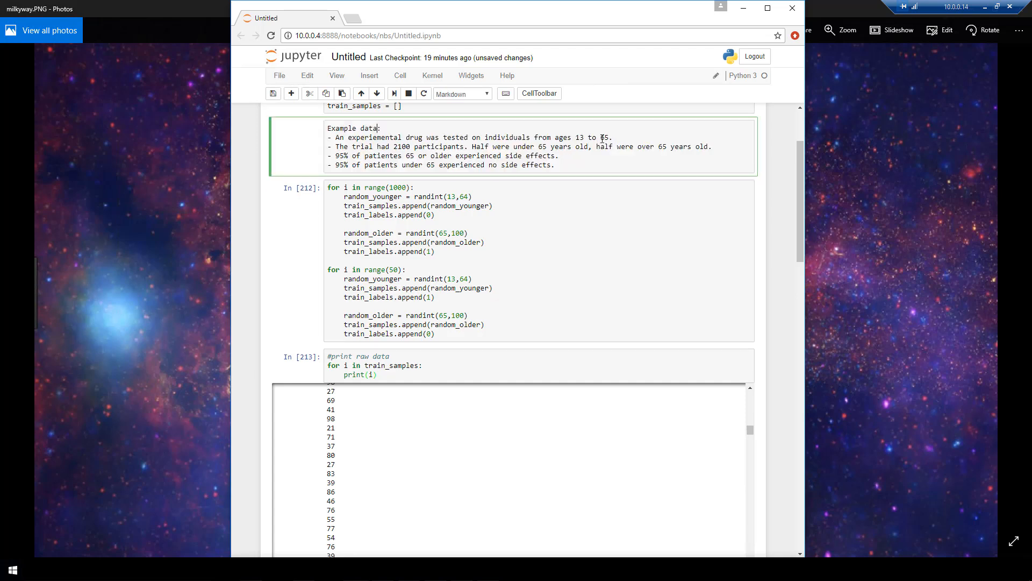
type("100")
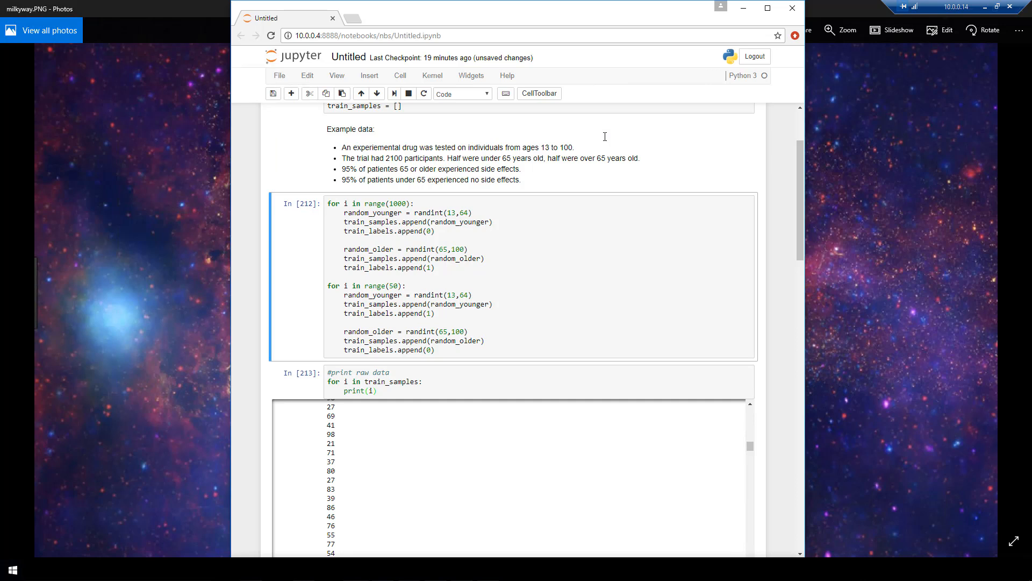
mouse_move(539, 162)
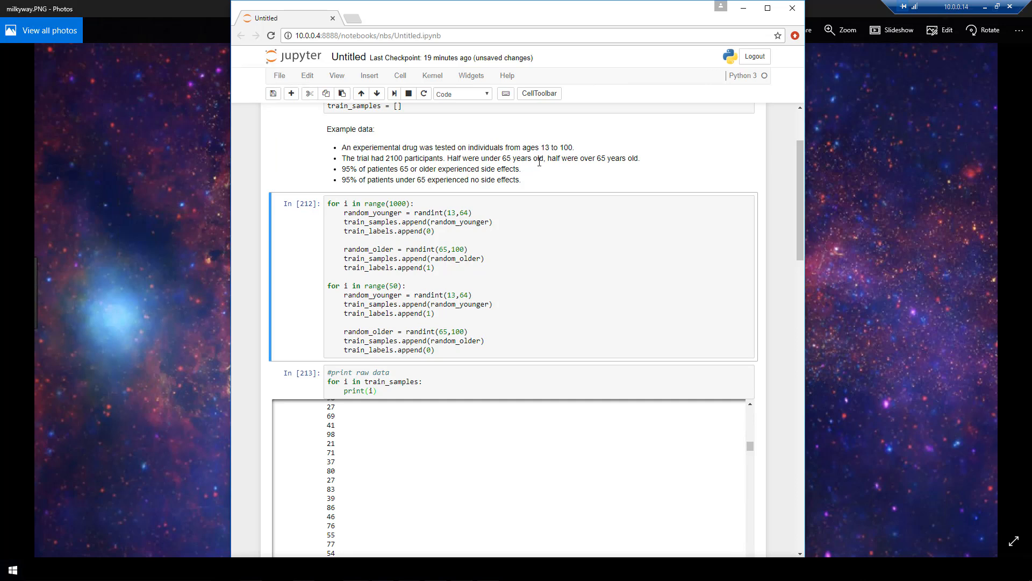
mouse_move(706, 166)
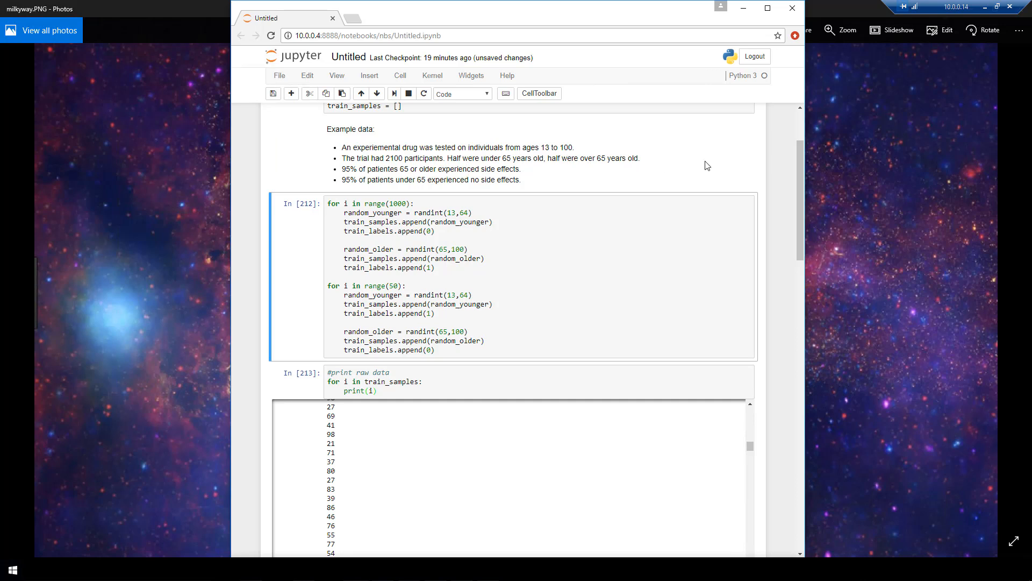
scroll("down", 3)
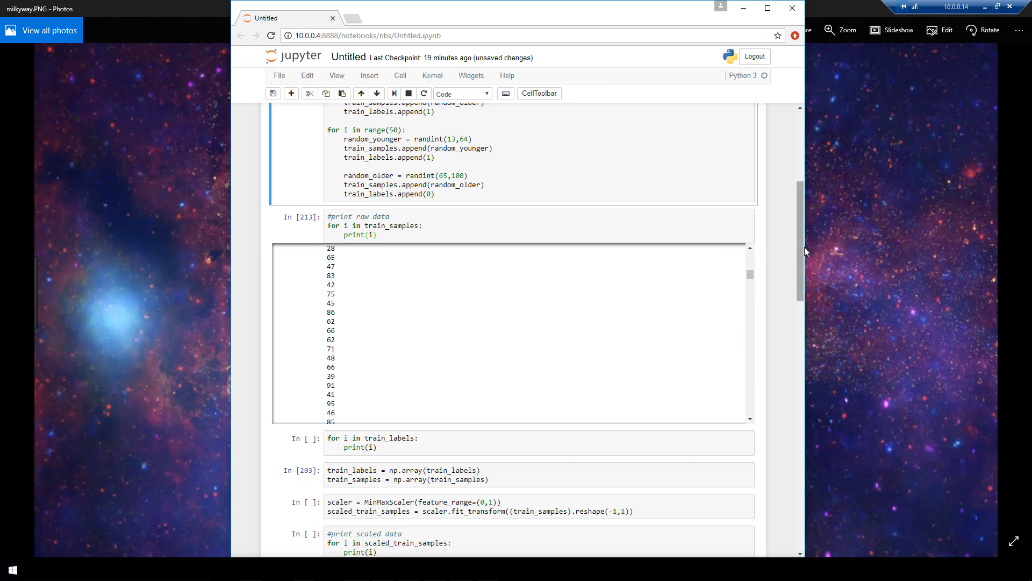
Scroll to the train_labels print cell and run it, printing alternating 0 and 1 labels
scroll("down", 3)
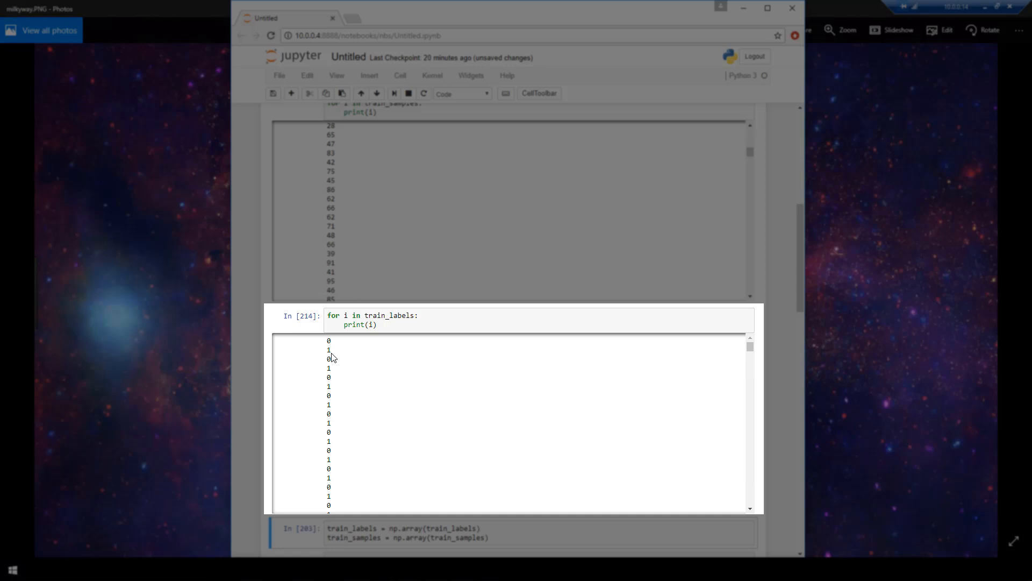
mouse_move(769, 271)
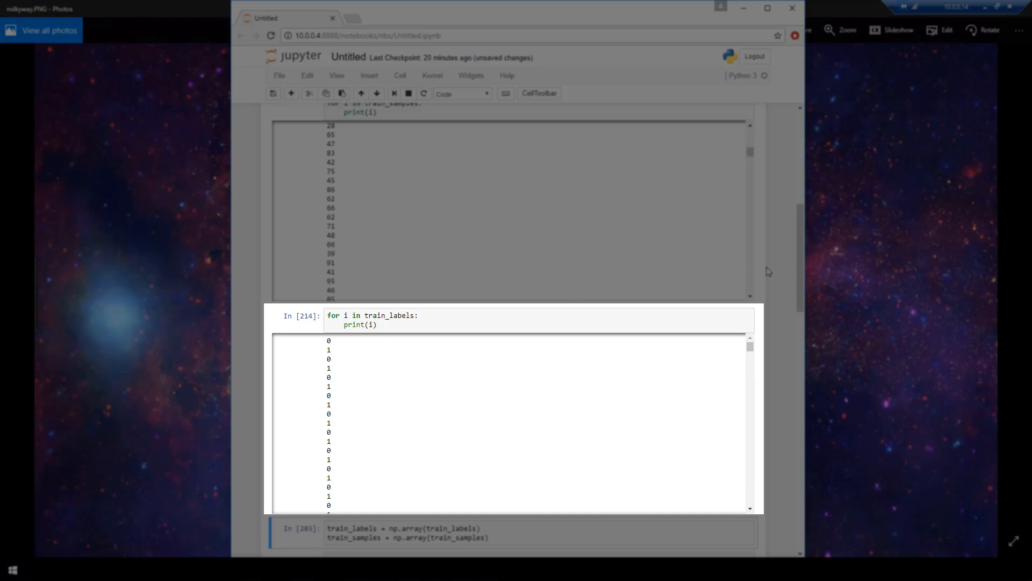
Run the cell converting train_labels and train_samples to numpy arrays, then review its code
scroll("down", 3)
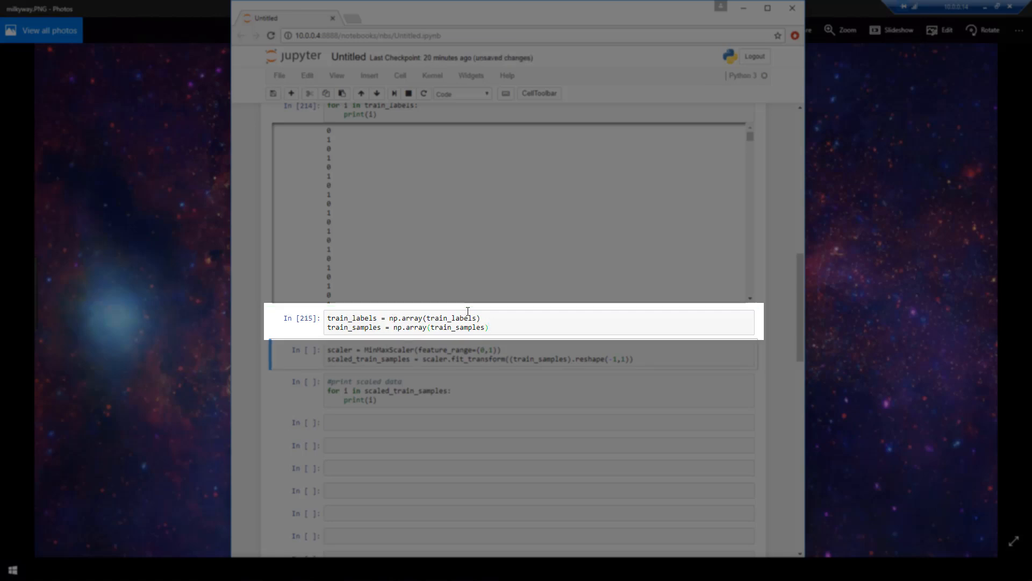
left_click(483, 317)
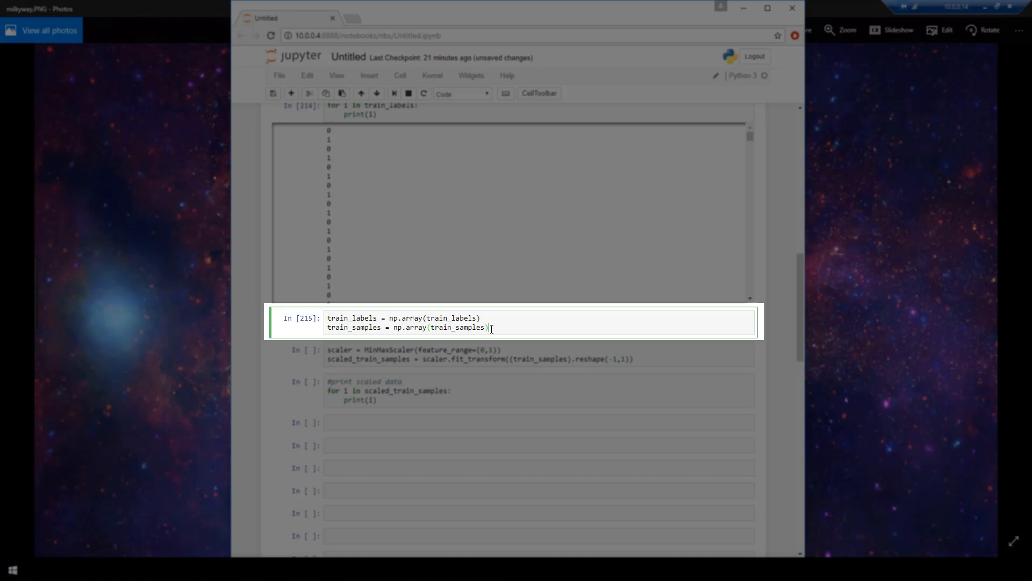
mouse_move(558, 325)
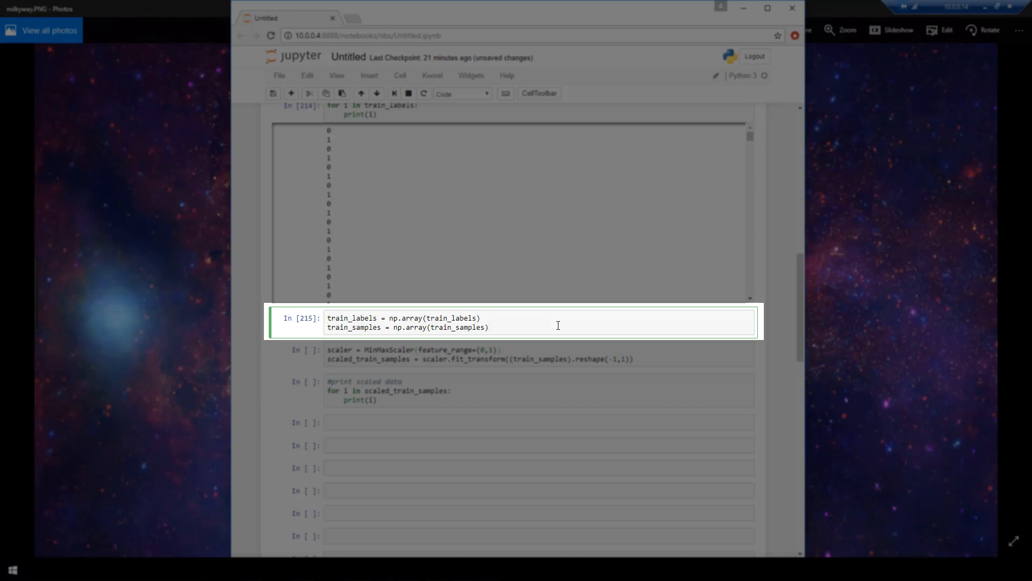
left_click(489, 326)
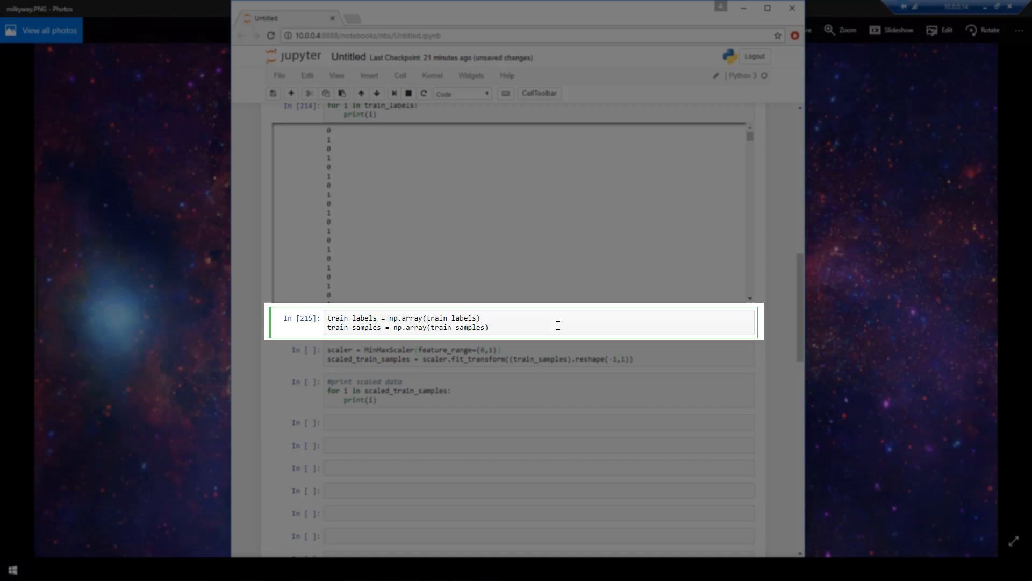
left_click(554, 354)
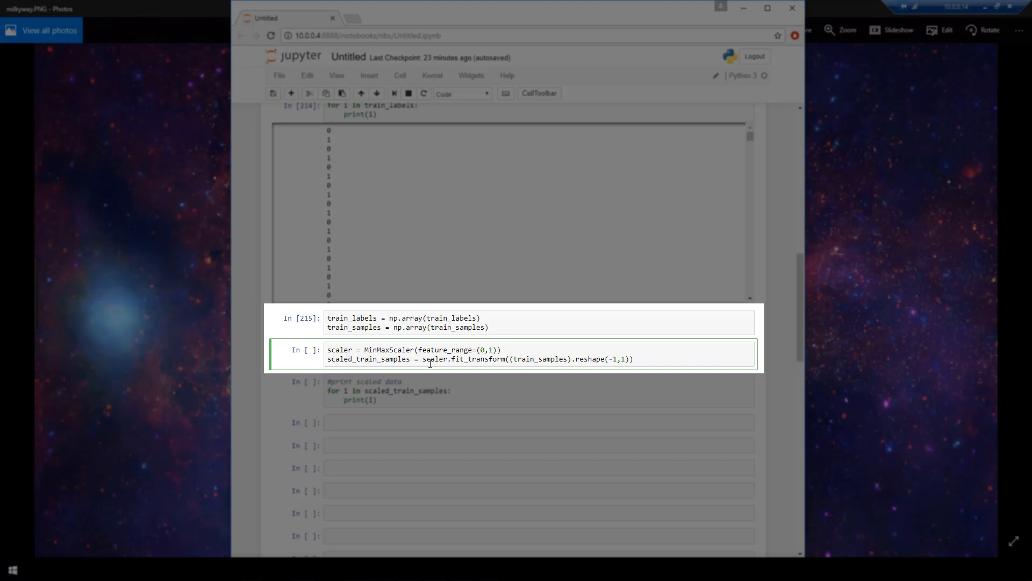
mouse_move(442, 360)
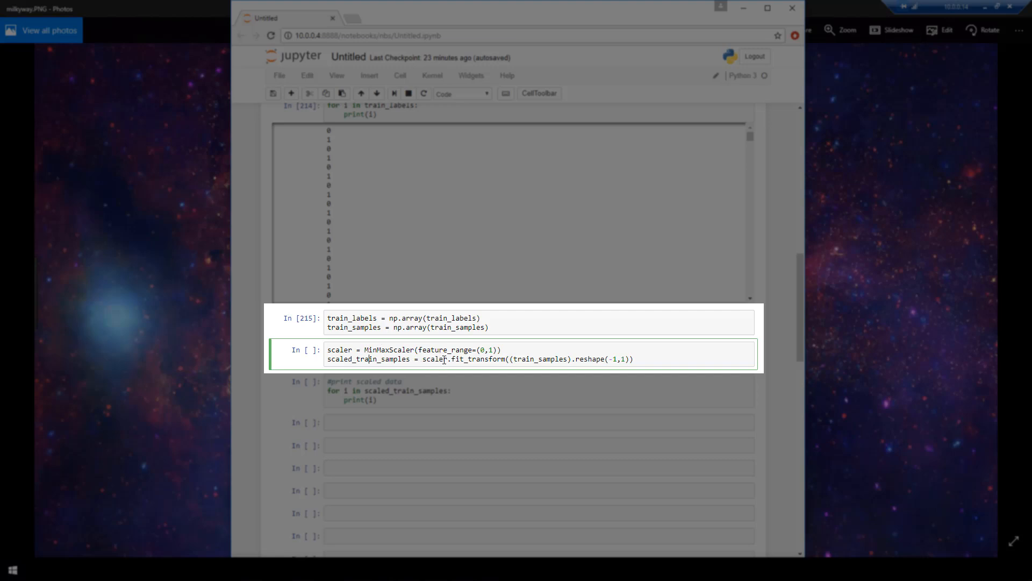
mouse_move(479, 359)
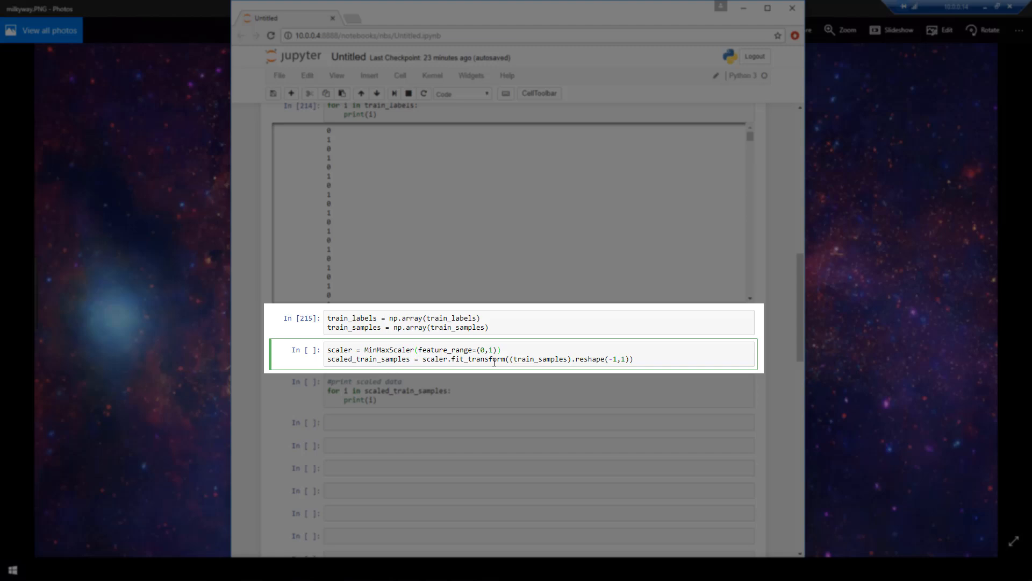
left_click(513, 360)
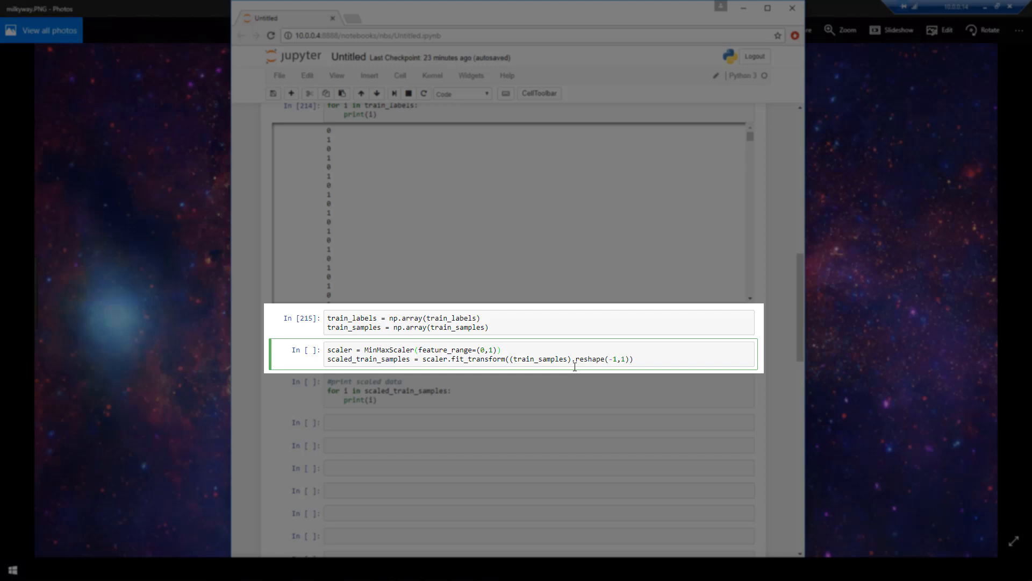
left_click(501, 349)
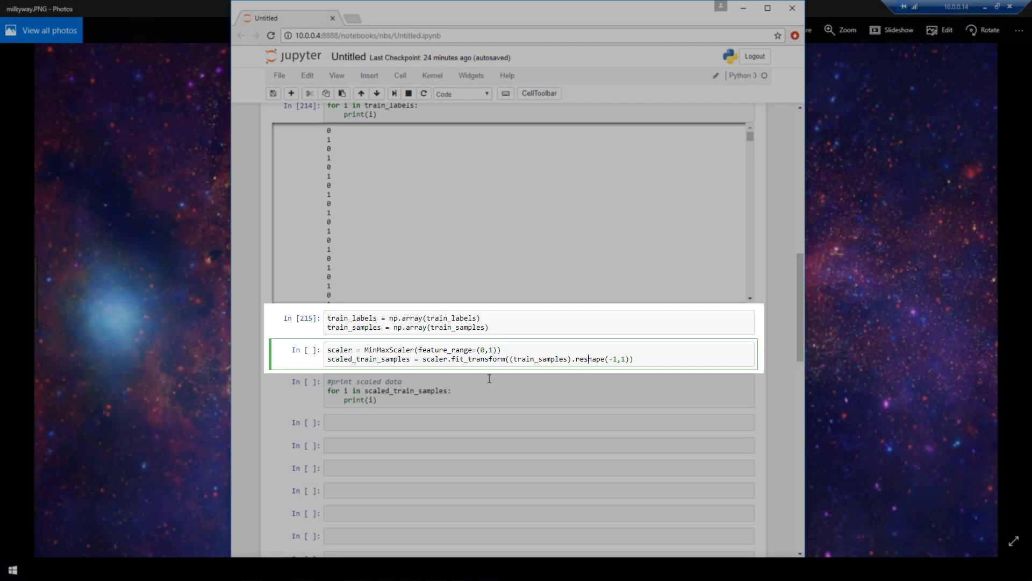
left_click(461, 391)
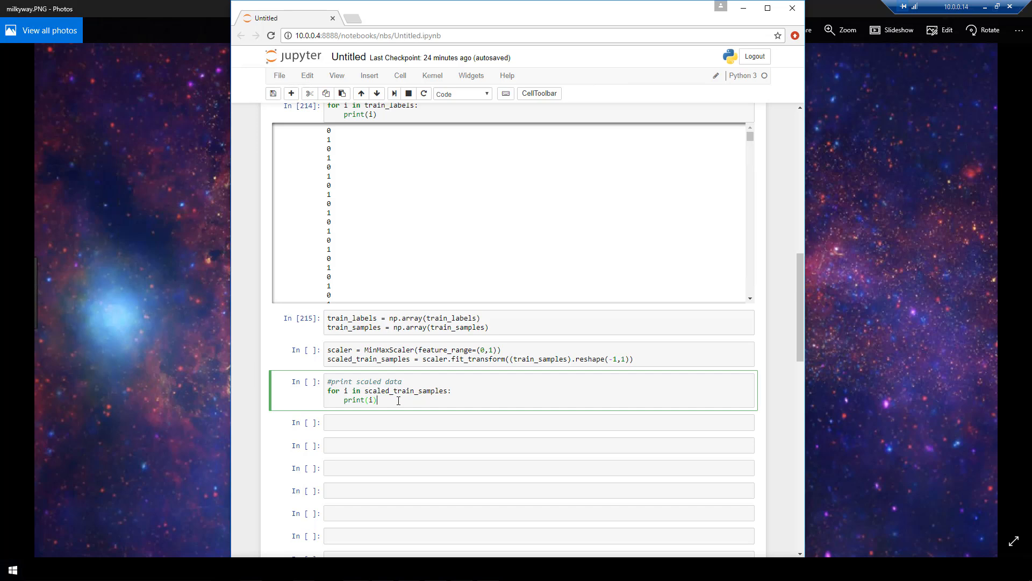
Run the '#print scaled data' cell and review scaled ages like 0.47126437
key("shift+Return")
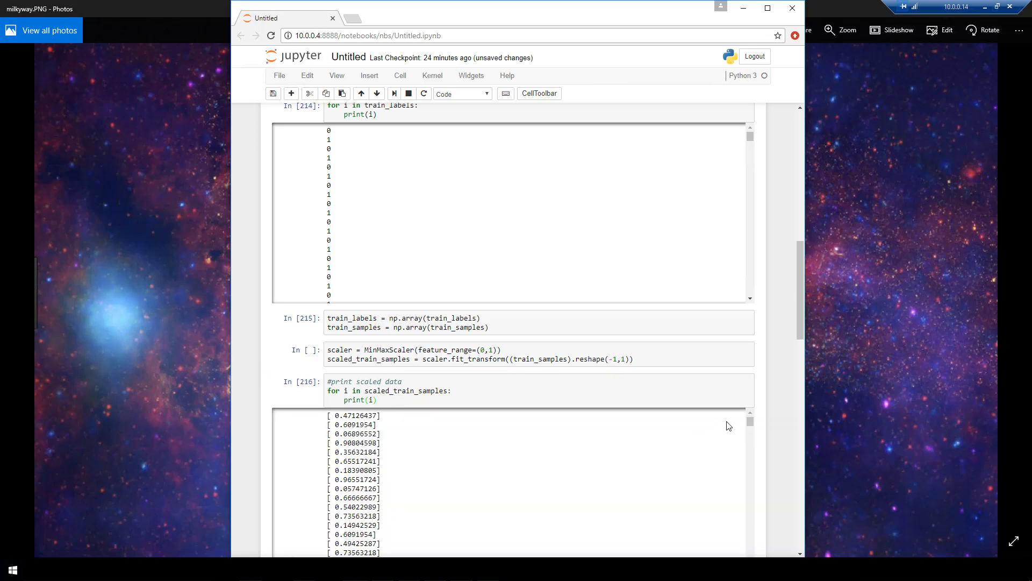
scroll("up", 3)
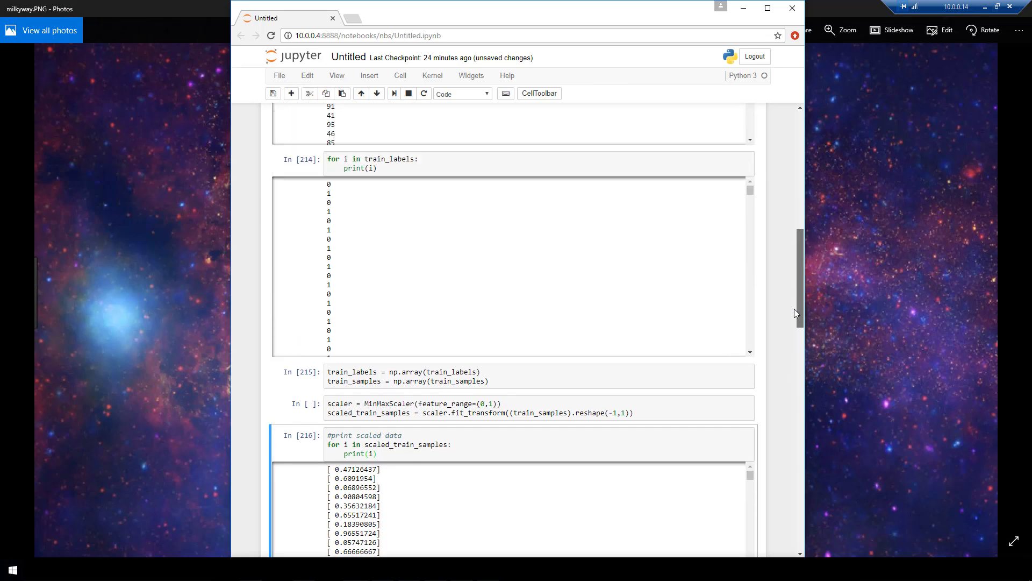
scroll("up", 3)
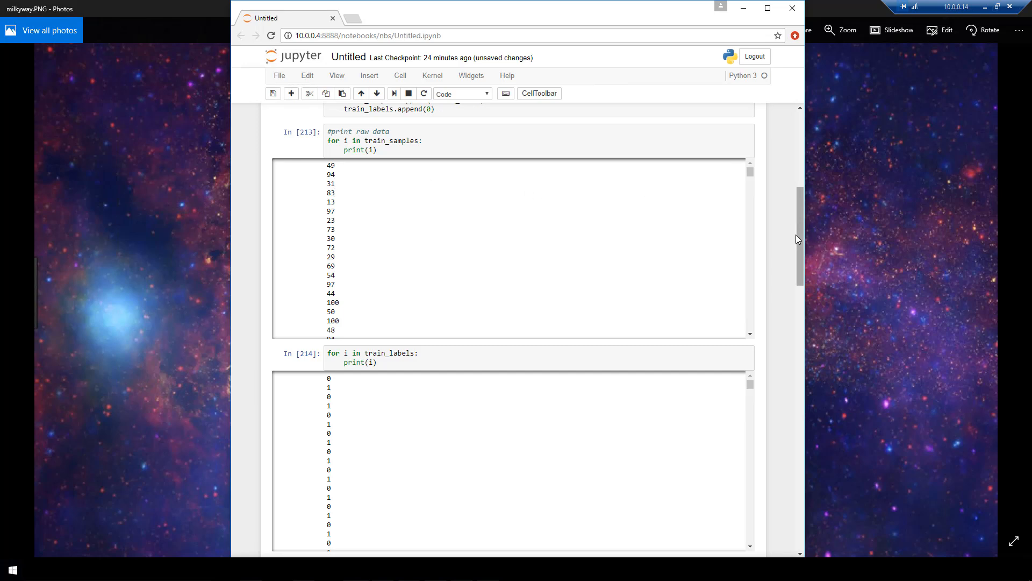
scroll("down", 3)
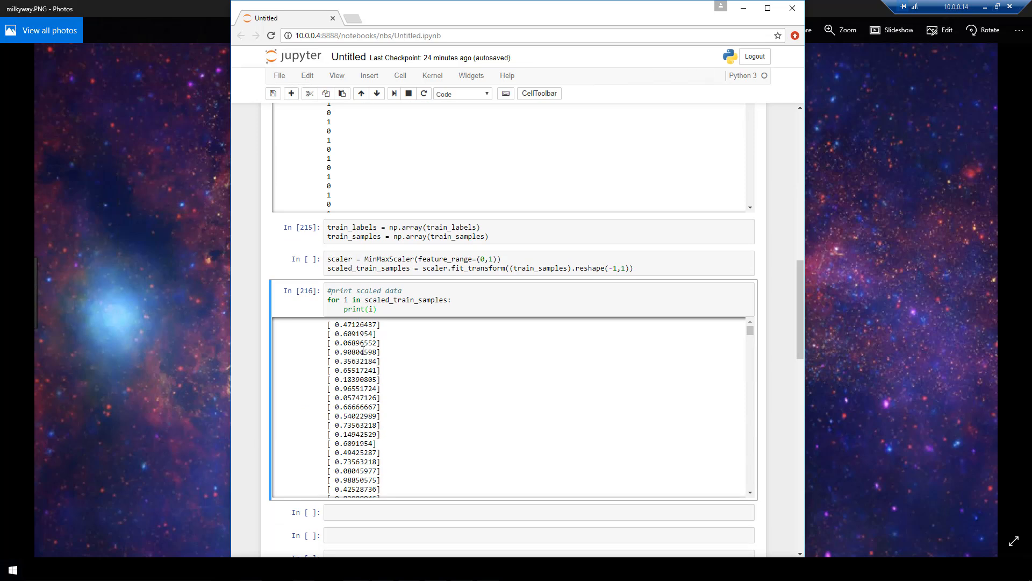
scroll("down", 3)
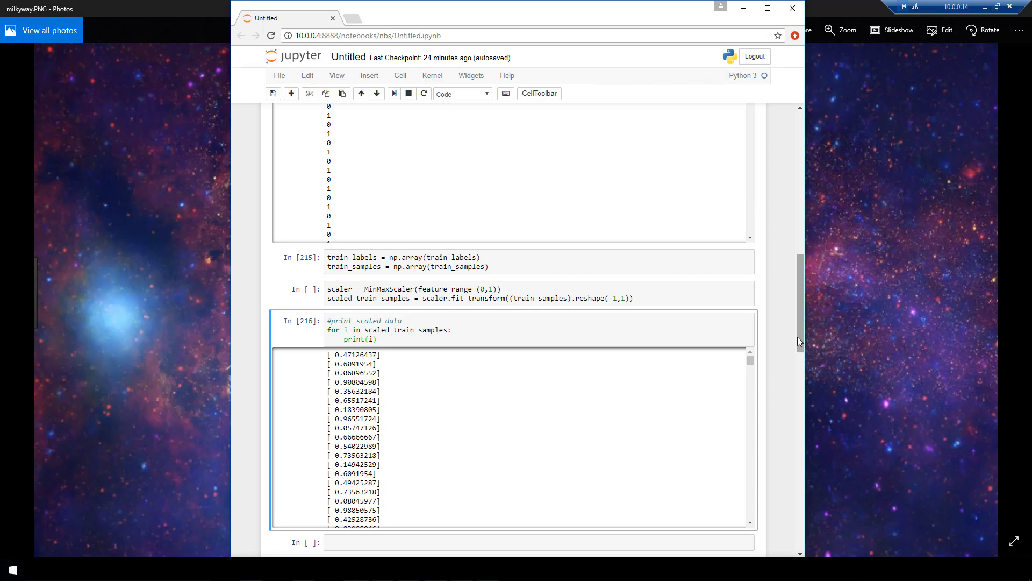